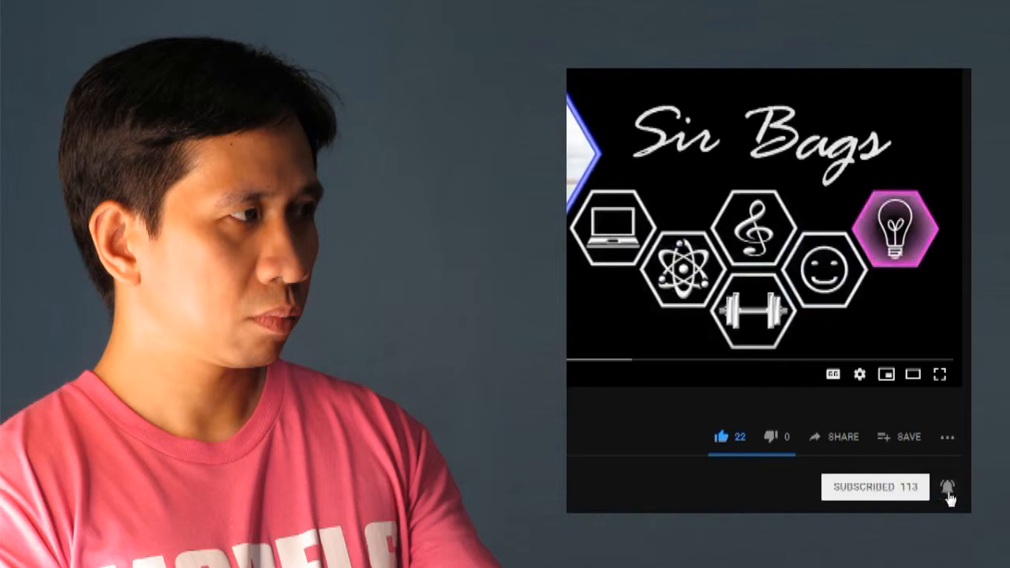
mouse_move(758, 500)
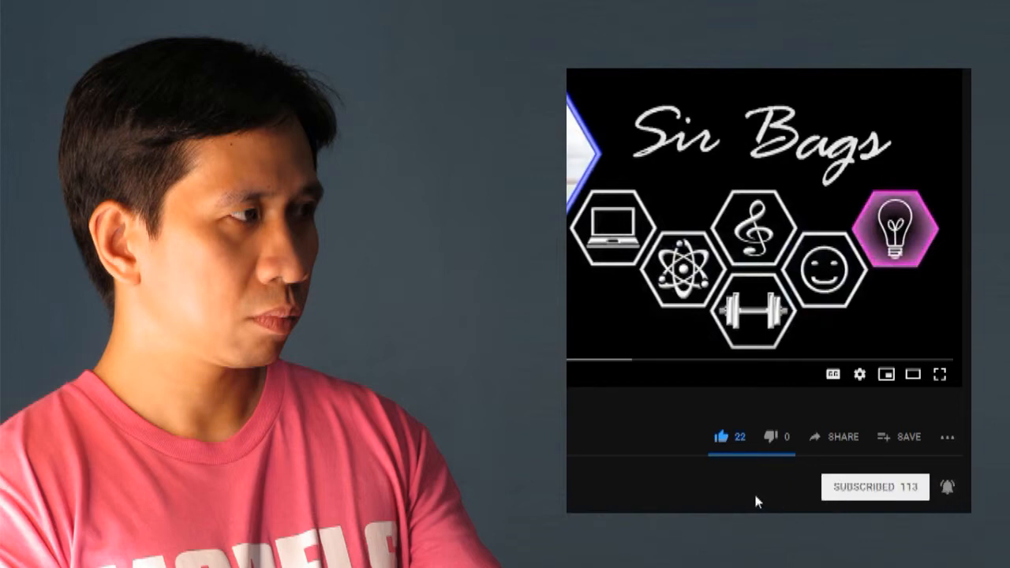